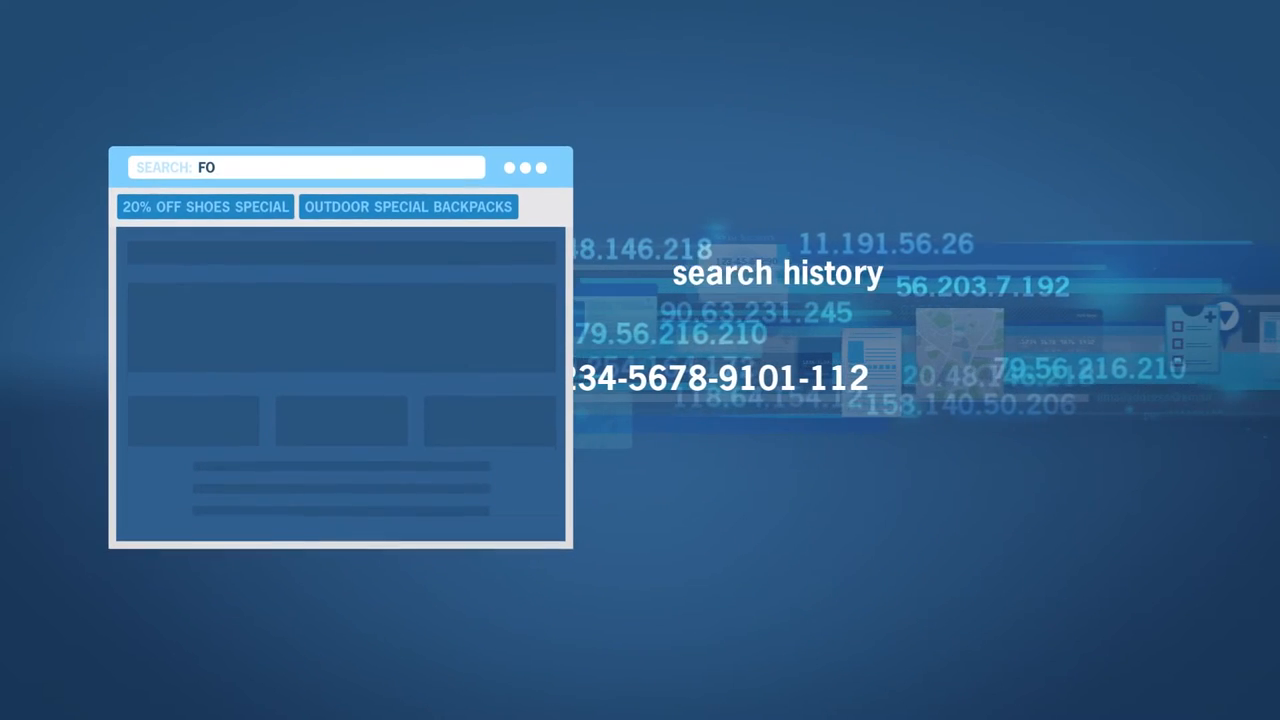
{"action": "type", "text": "OD DELIVERY"}
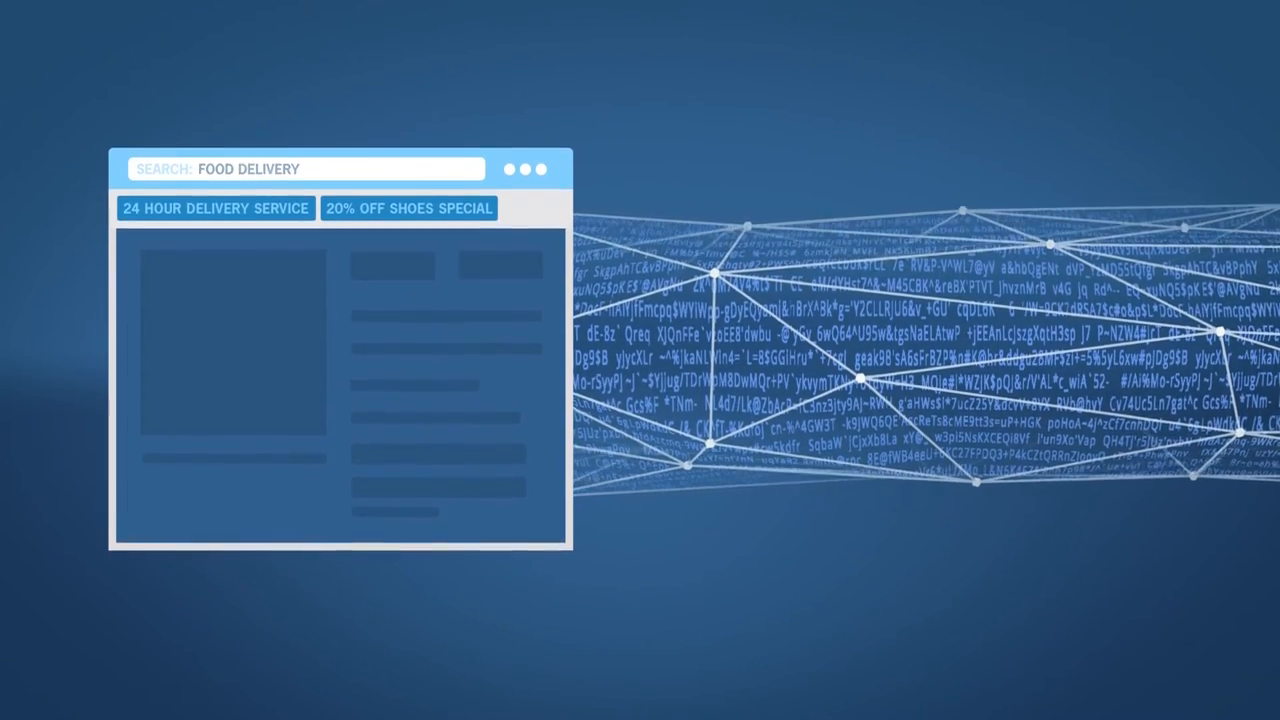
{"action": "type", "text": "SMARTPHONE UPGRADE"}
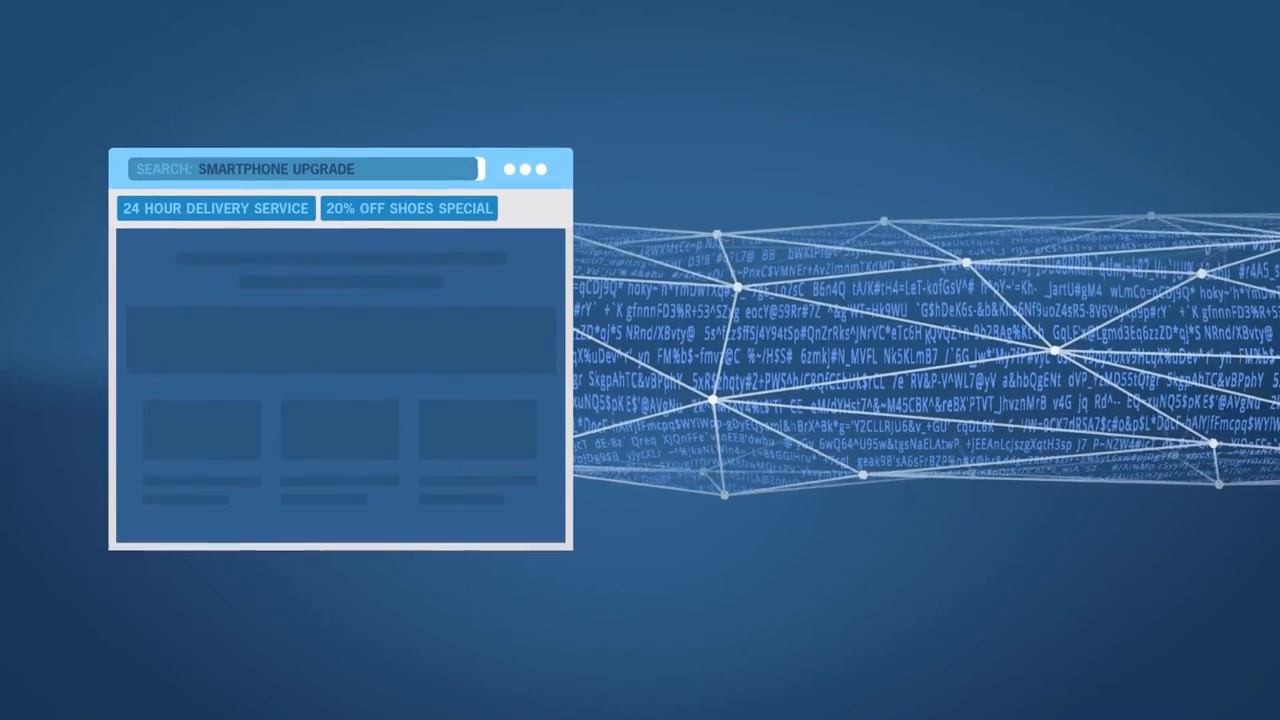
{"action": "type", "text": "DISCOUNT T"}
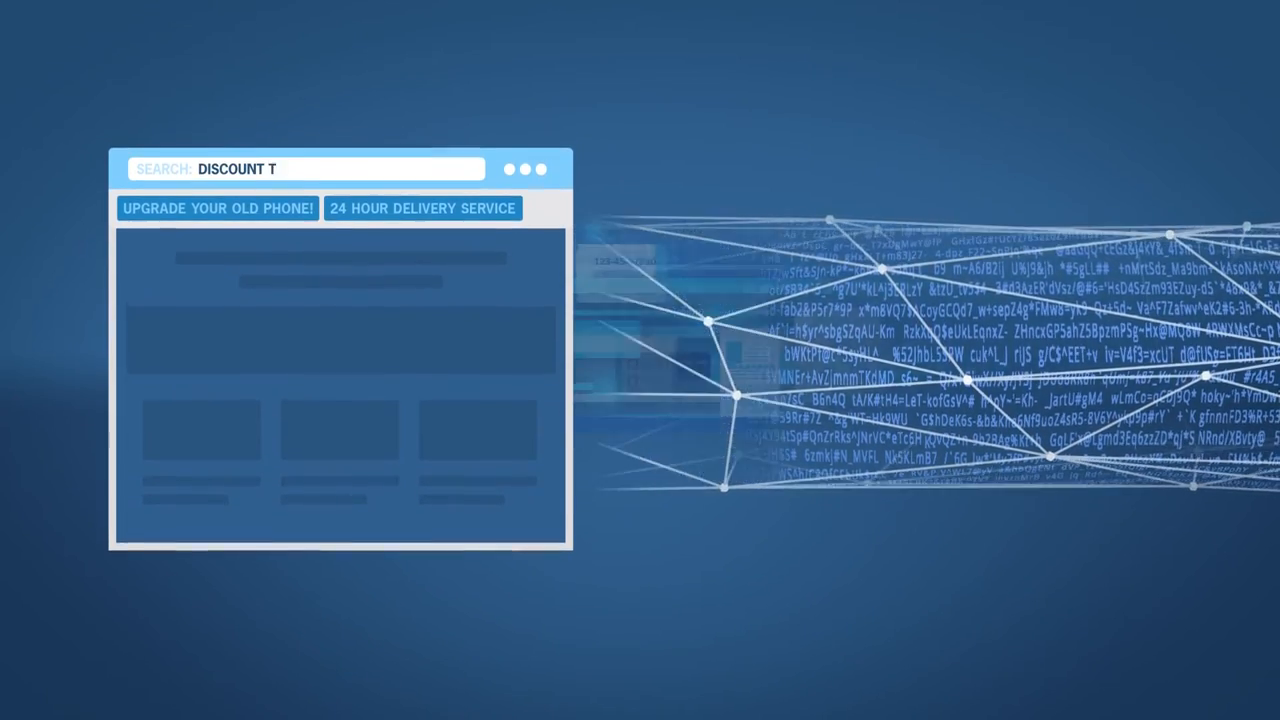
{"action": "type", "text": "EXTBOOKS"}
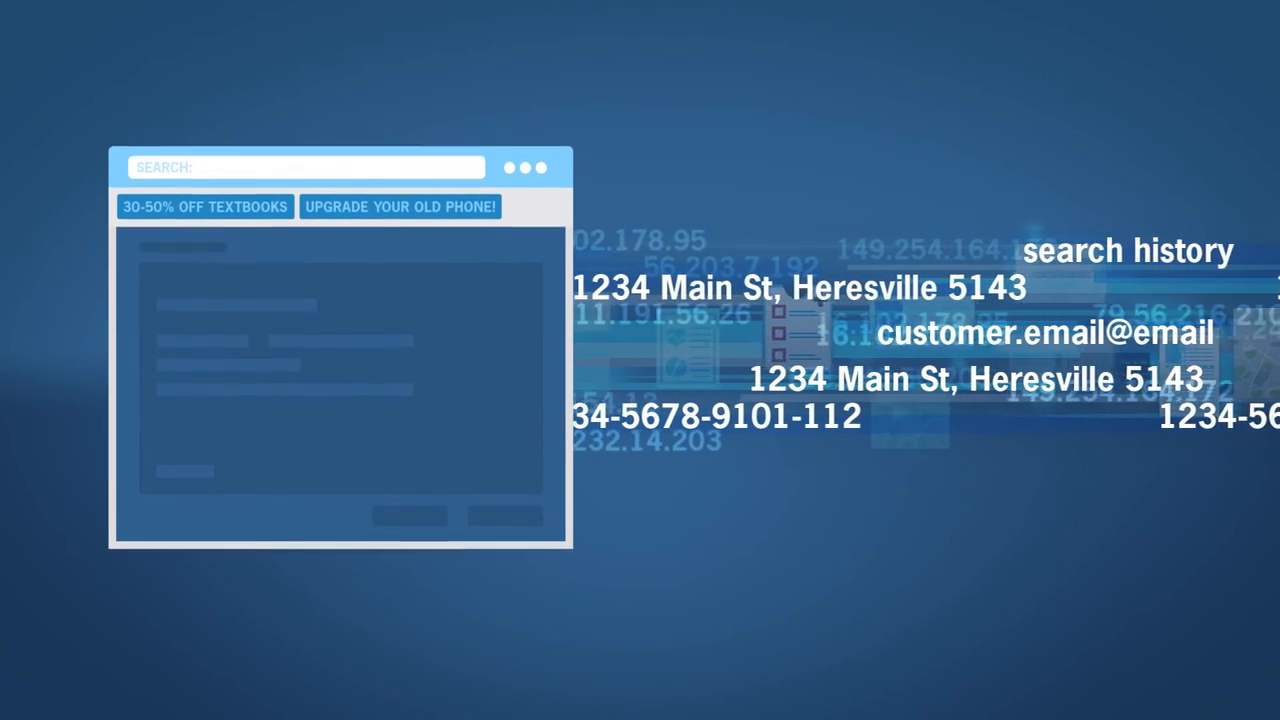
{"action": "type", "text": "APARTMENTS FOR RENT"}
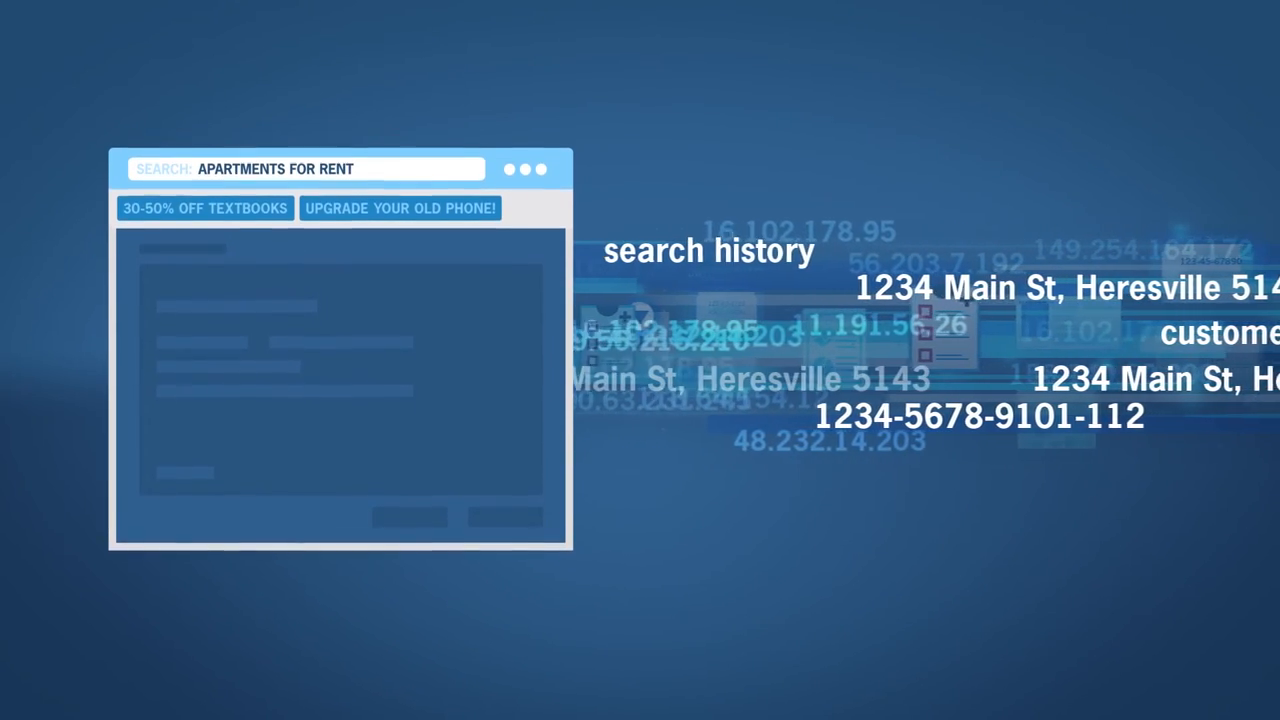